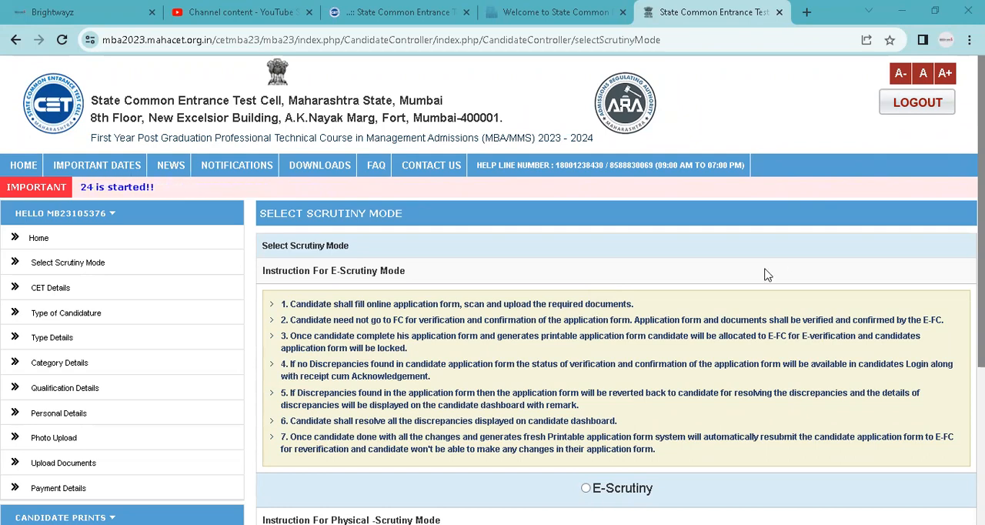
Save Physical-Scrutiny as the scrutiny mode and continue to Slot Booking
{"action": "scroll", "scroll_direction": "down", "scroll_amount": 3}
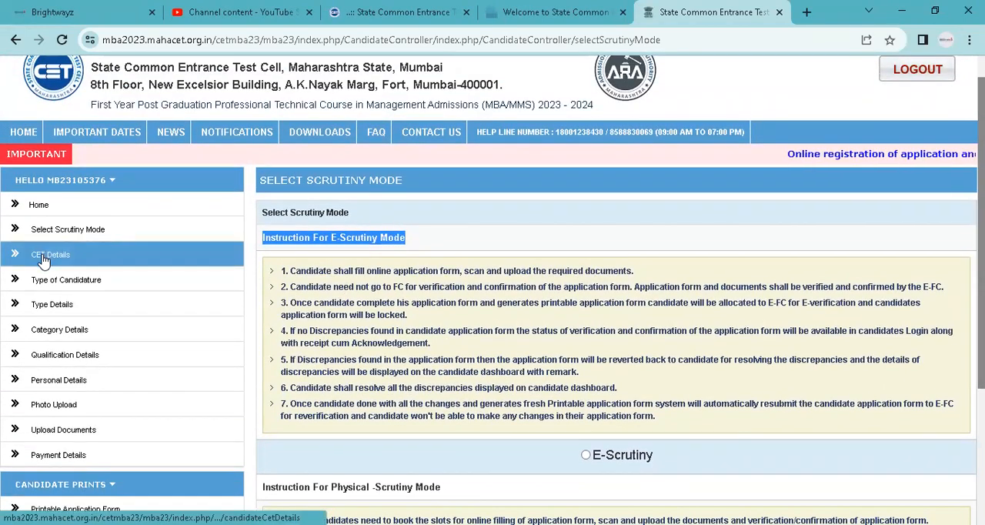
{"action": "mouse_move", "coordinate": [65, 280]}
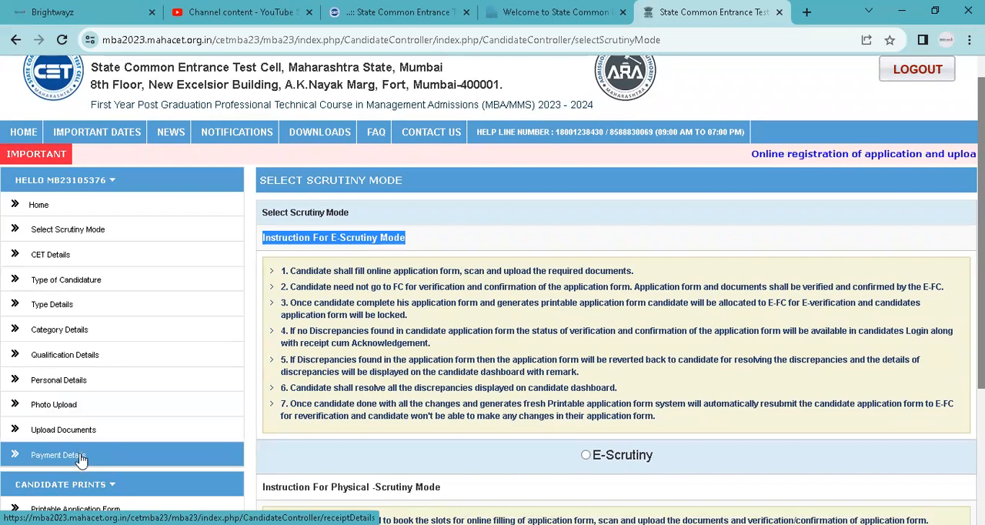
{"action": "mouse_move", "coordinate": [363, 367]}
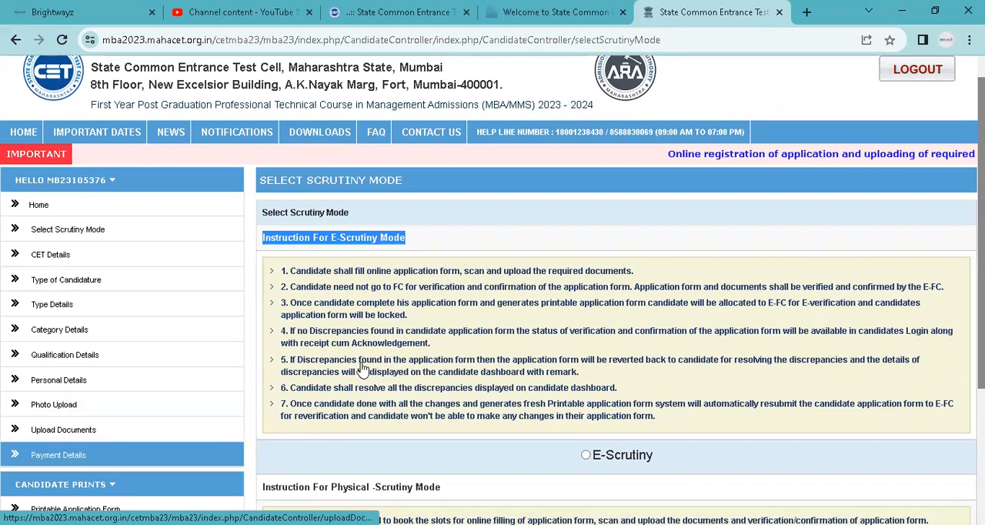
{"action": "scroll", "scroll_direction": "down", "scroll_amount": 3}
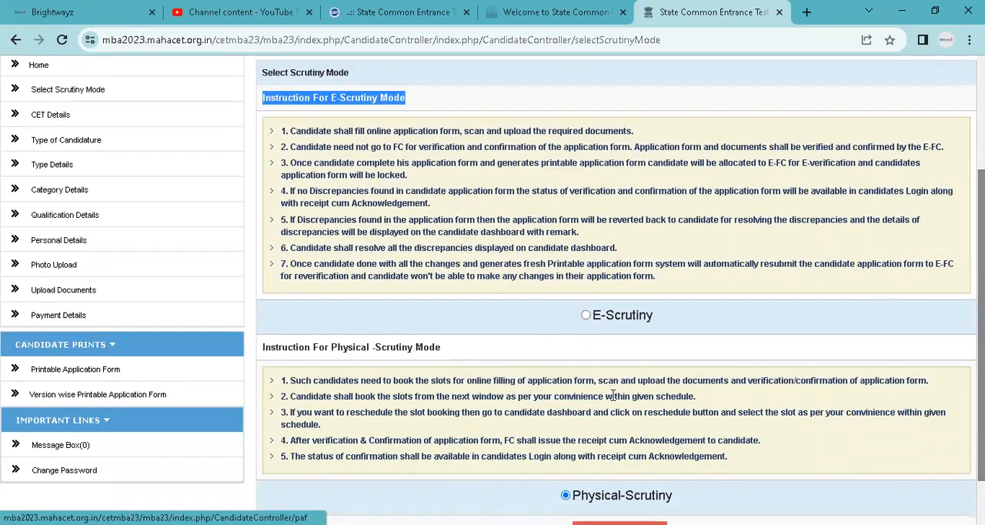
{"action": "scroll", "scroll_direction": "up", "scroll_amount": 3}
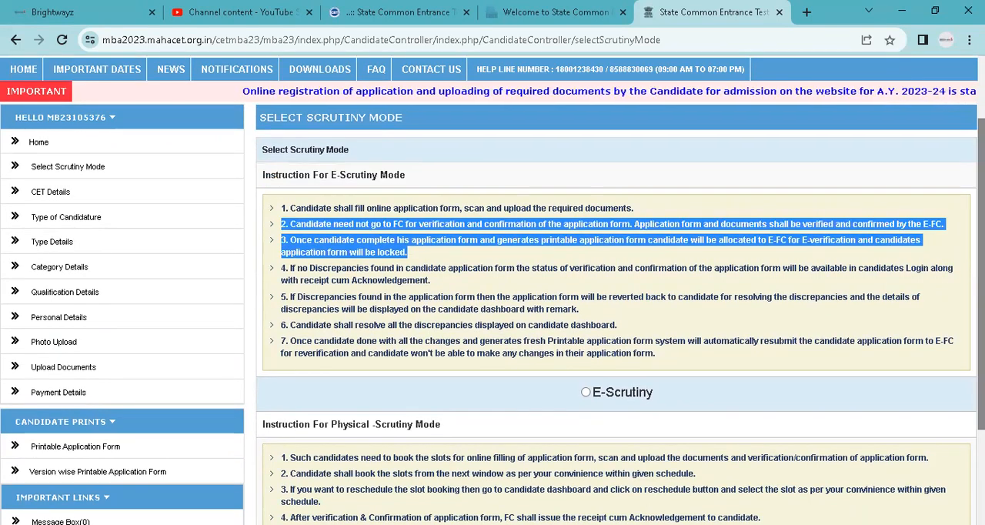
{"action": "scroll", "scroll_direction": "down", "scroll_amount": 3}
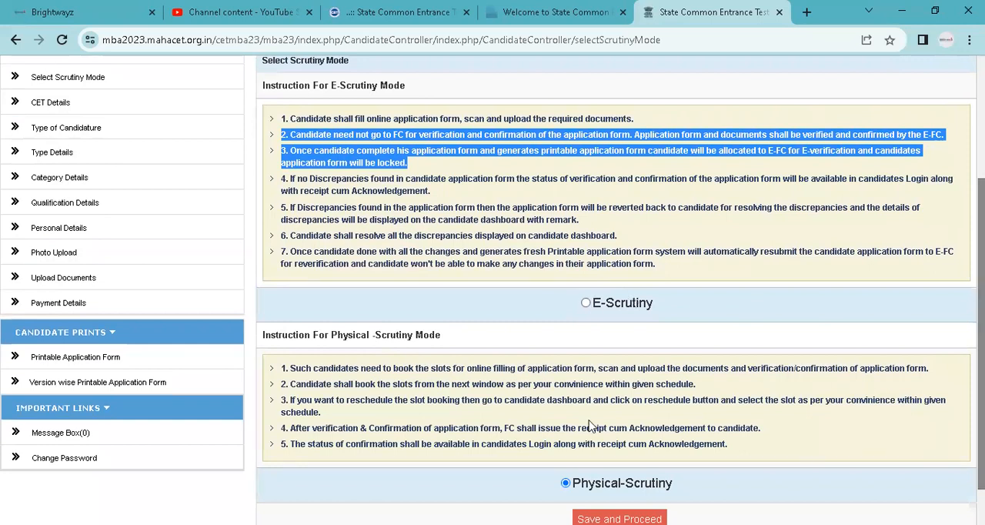
{"action": "mouse_move", "coordinate": [628, 487]}
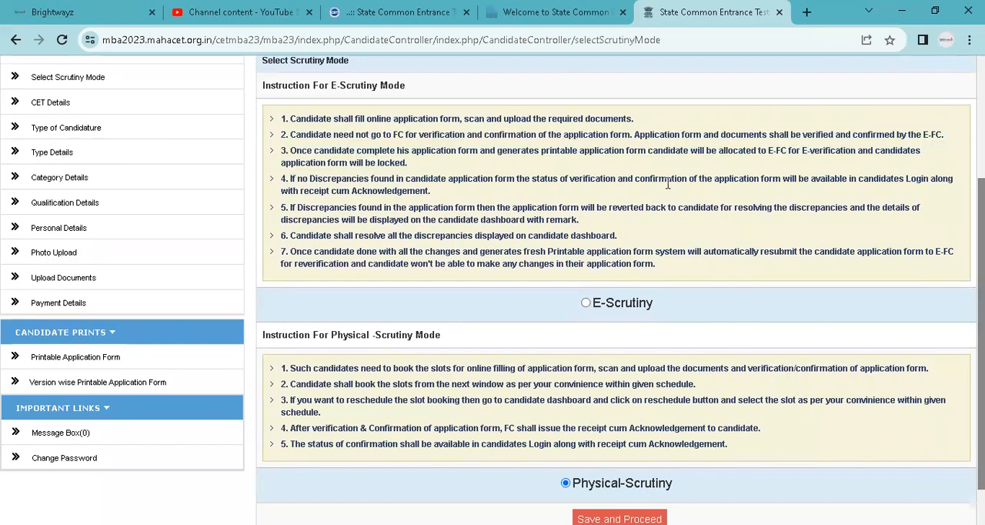
{"action": "mouse_move", "coordinate": [502, 154]}
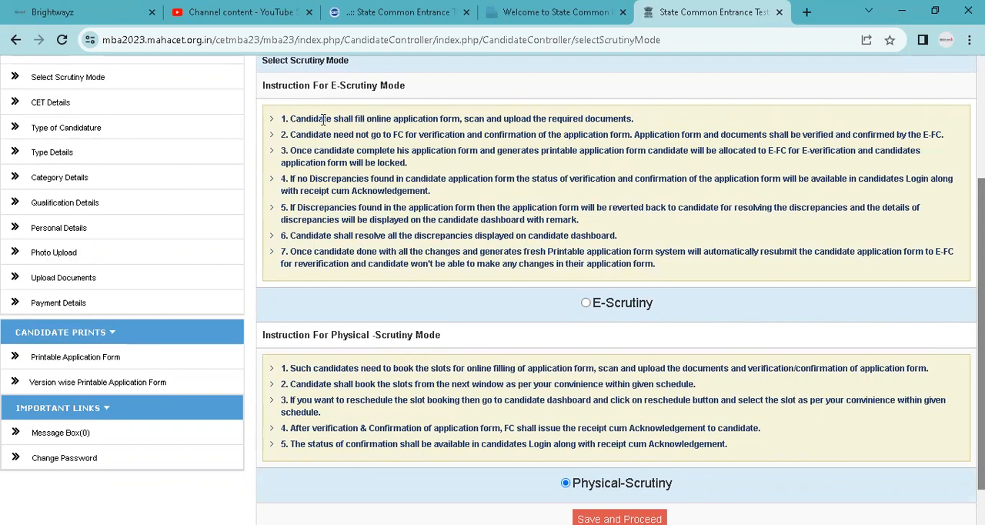
{"action": "mouse_move", "coordinate": [468, 130]}
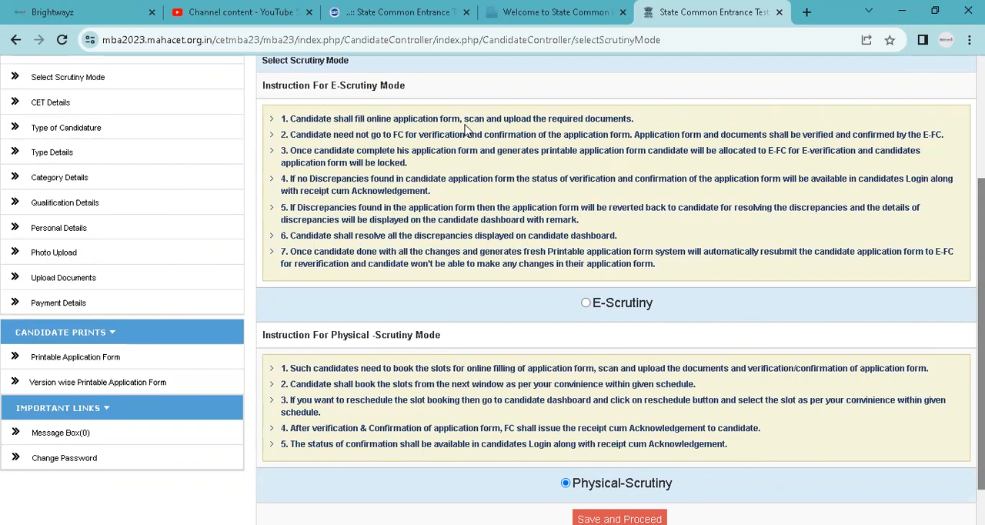
{"action": "mouse_move", "coordinate": [200, 146]}
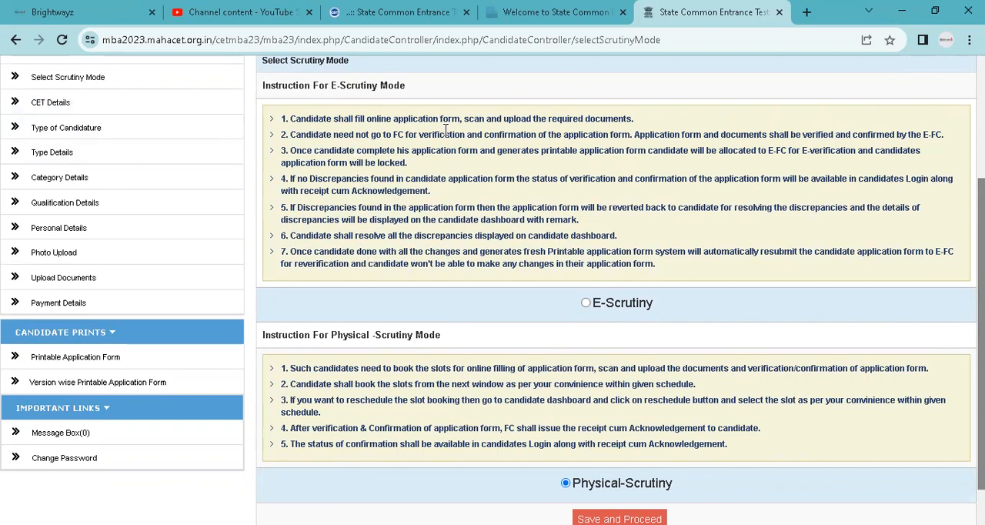
{"action": "mouse_move", "coordinate": [644, 133]}
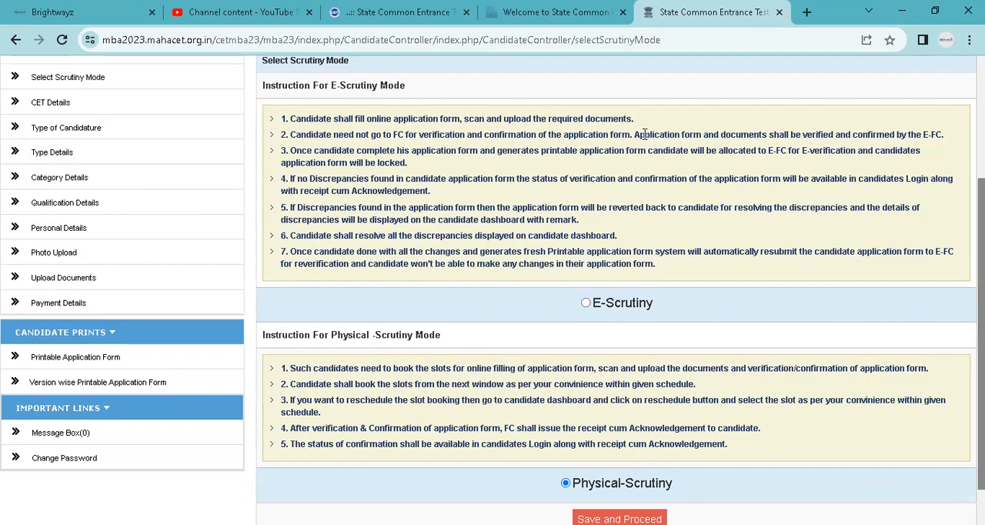
{"action": "mouse_move", "coordinate": [751, 137]}
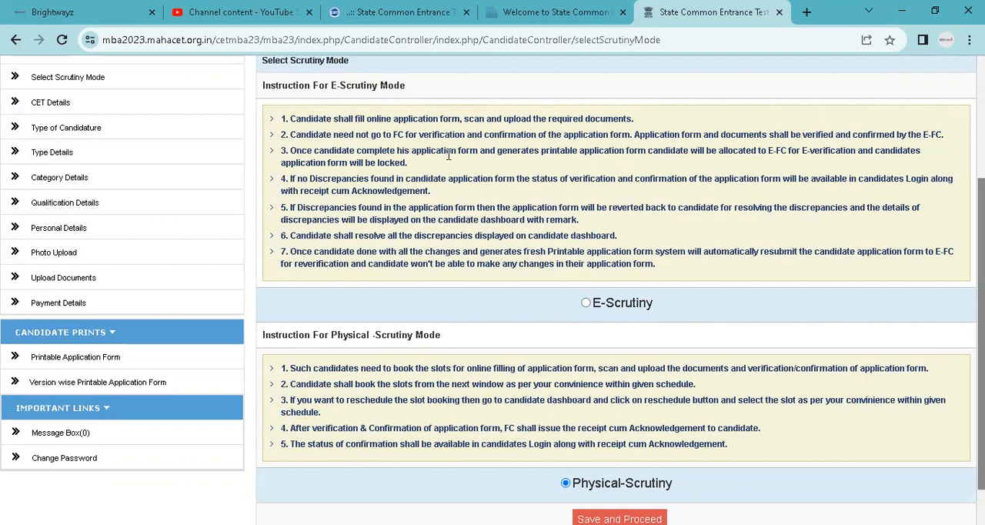
{"action": "mouse_move", "coordinate": [686, 169]}
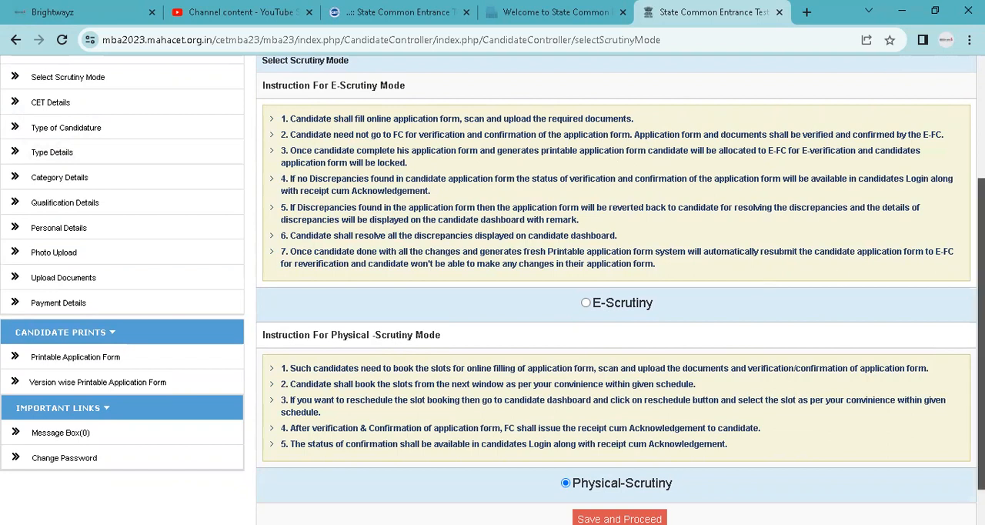
{"action": "scroll", "scroll_direction": "down", "scroll_amount": 3}
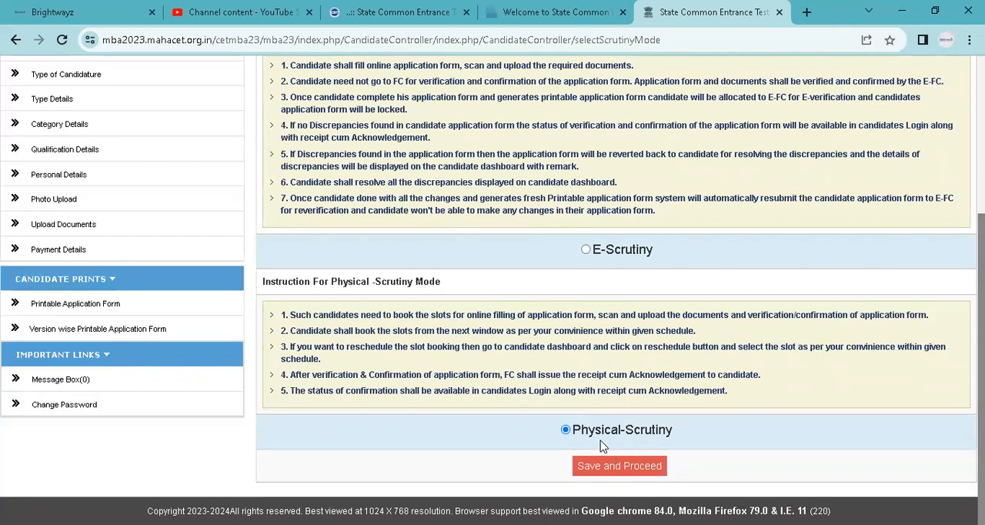
{"action": "mouse_move", "coordinate": [618, 468]}
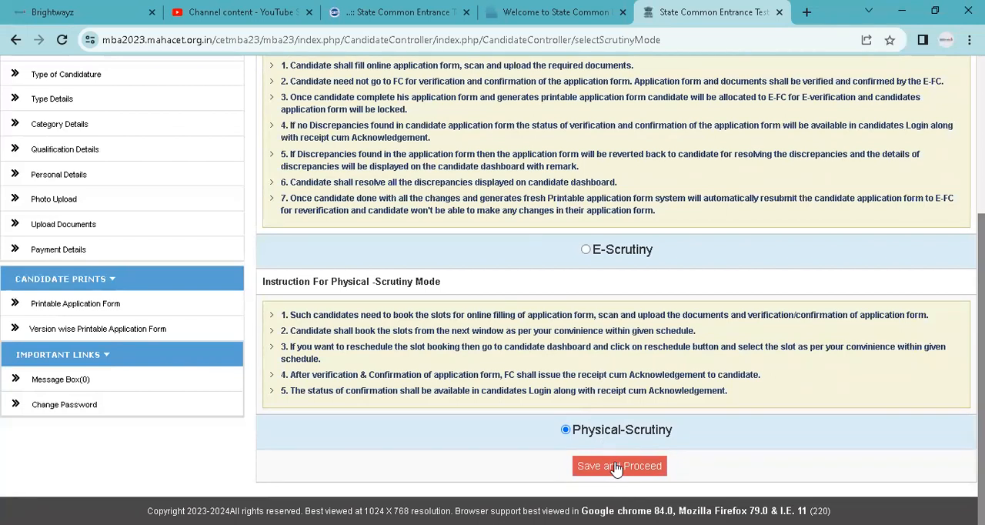
{"action": "left_click", "coordinate": [619, 465]}
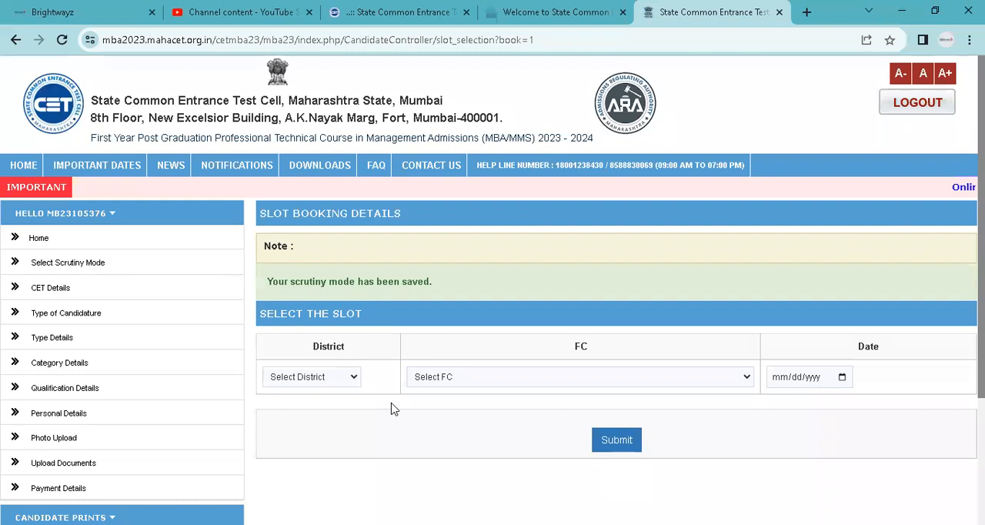
Set the slot-booking district to Thane
{"action": "left_click", "coordinate": [311, 376]}
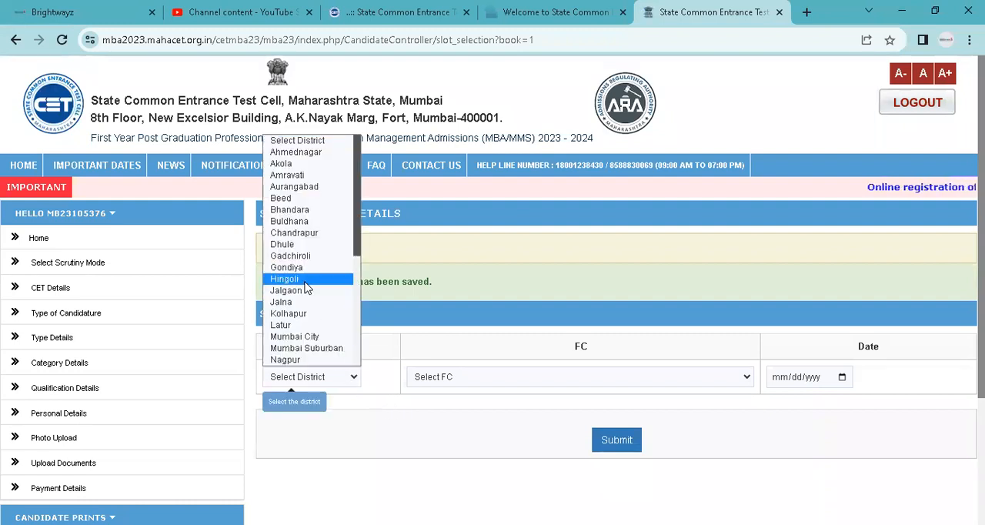
{"action": "mouse_move", "coordinate": [287, 268]}
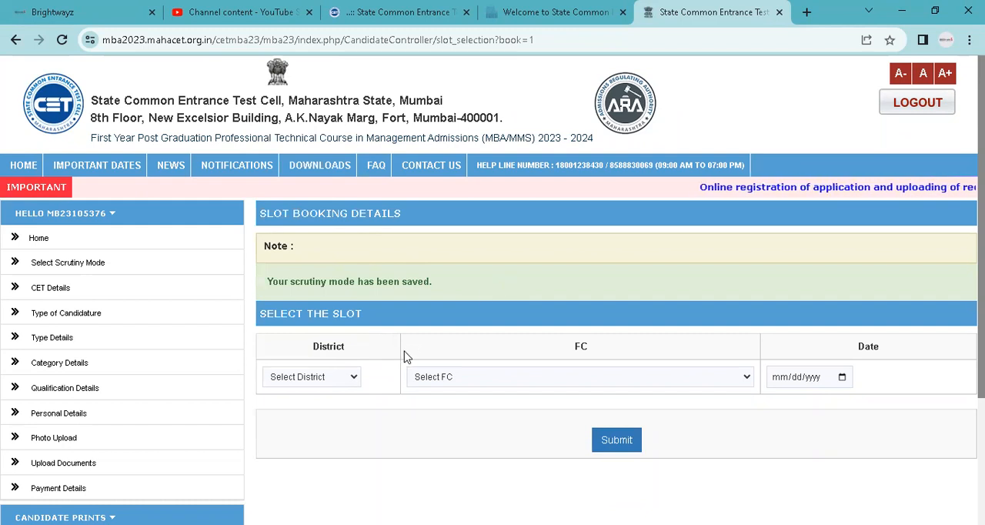
{"action": "left_click", "coordinate": [311, 375]}
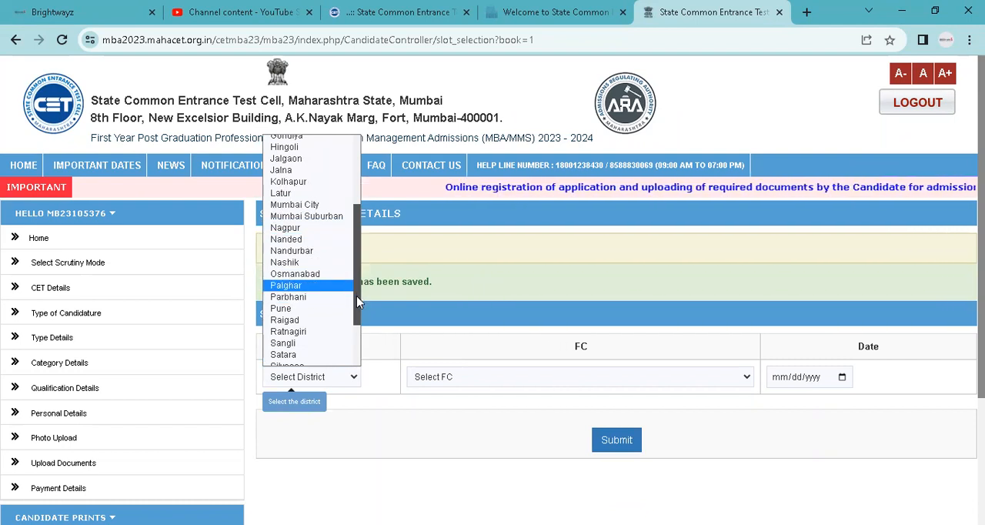
{"action": "scroll", "scroll_direction": "up", "scroll_amount": 3}
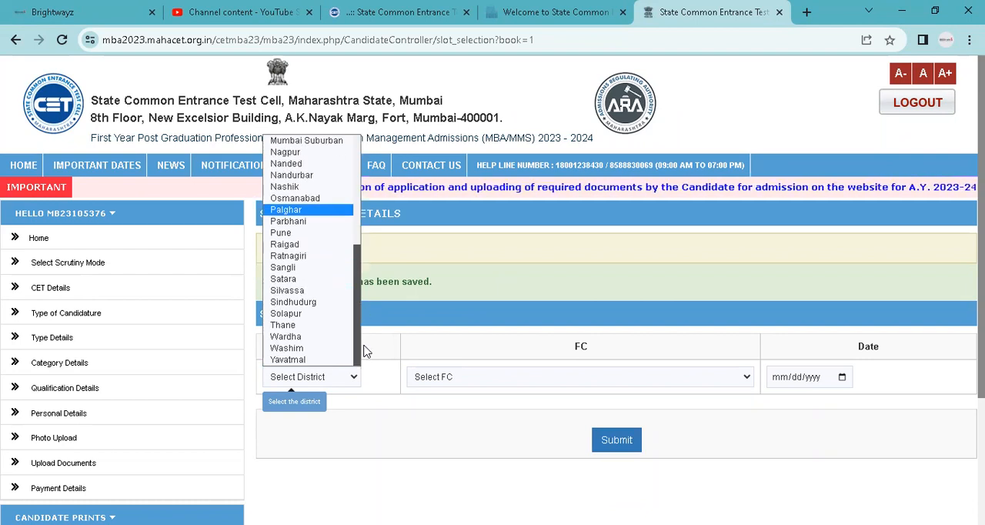
{"action": "left_click", "coordinate": [283, 325]}
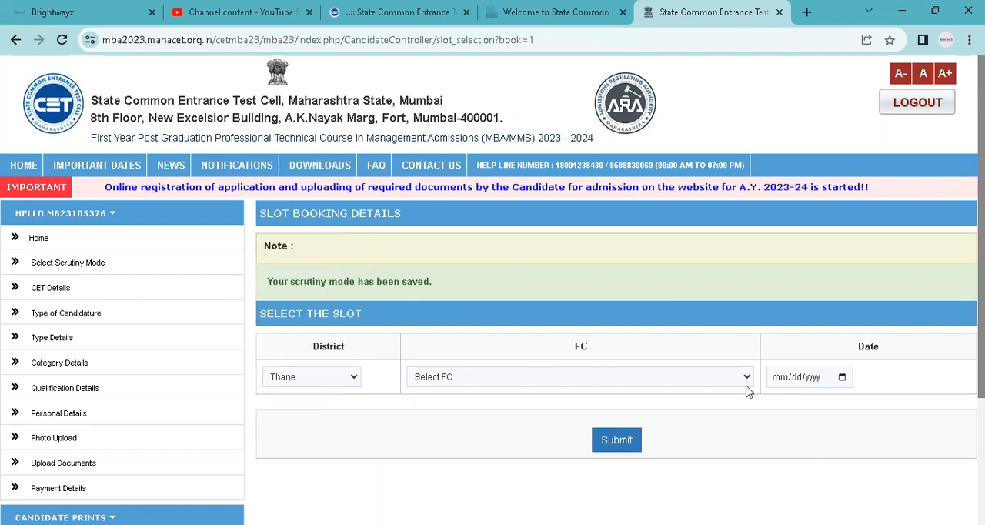
Check the facilitation centre list, then return to the Select Scrutiny Mode page
{"action": "left_click", "coordinate": [579, 376]}
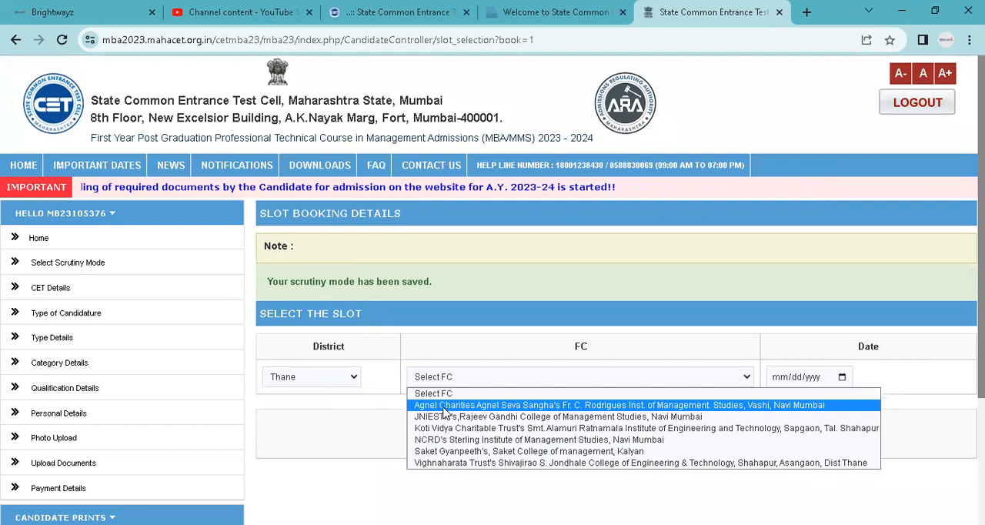
{"action": "mouse_move", "coordinate": [557, 416]}
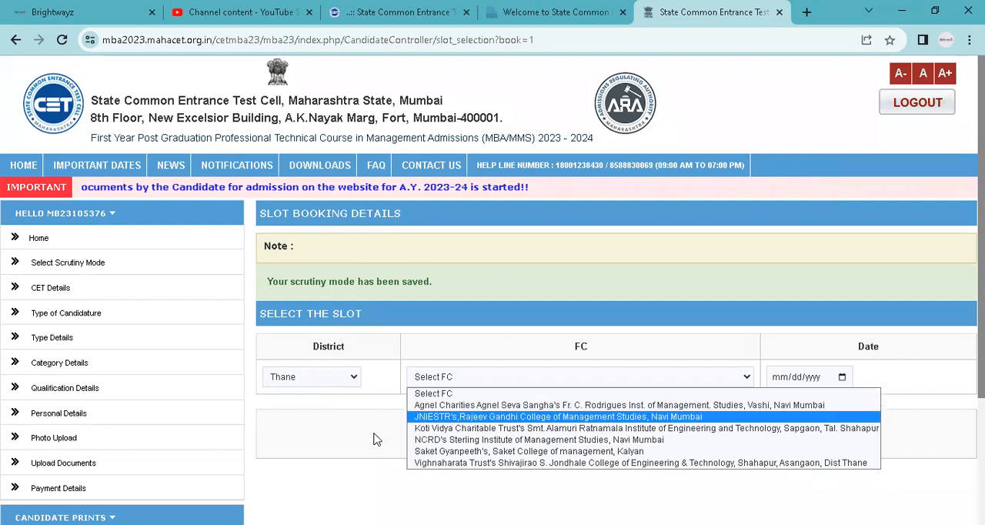
{"action": "left_click", "coordinate": [520, 376]}
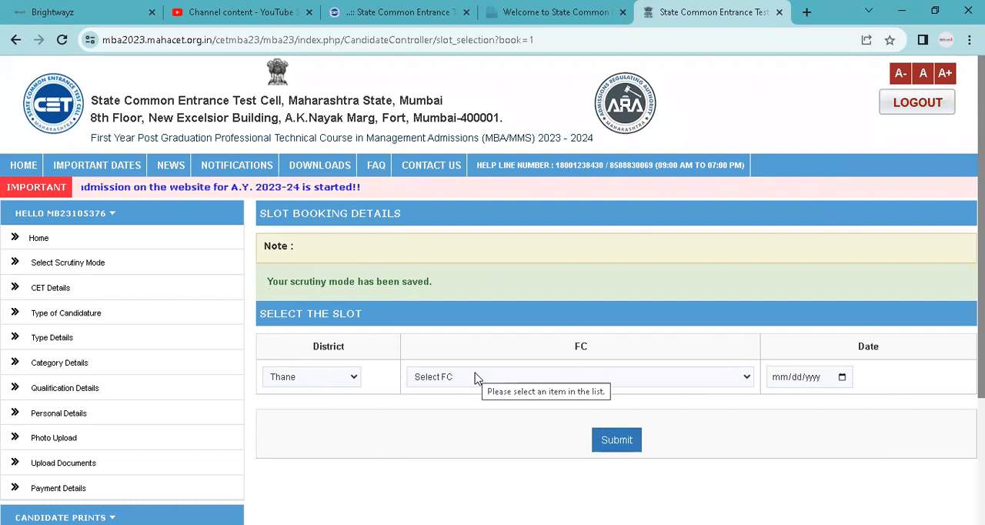
{"action": "mouse_move", "coordinate": [443, 375]}
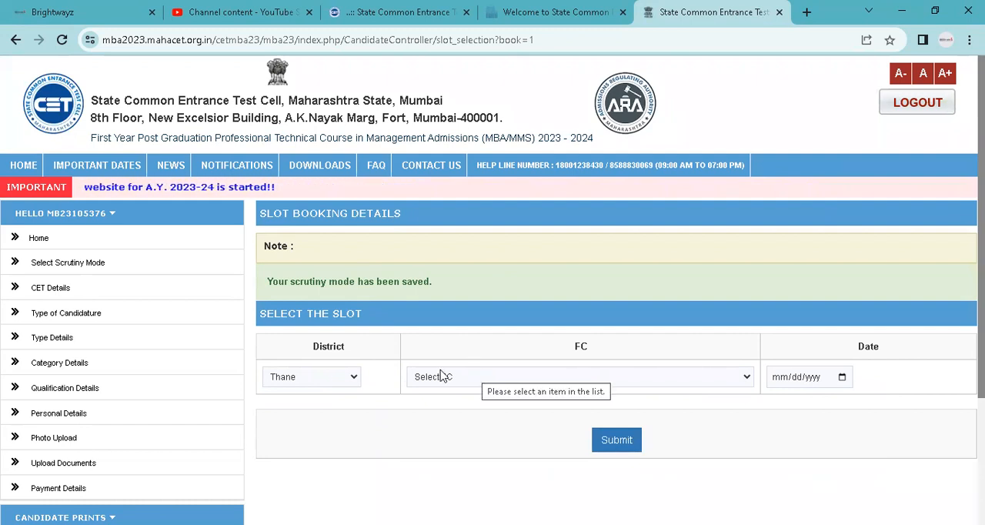
{"action": "mouse_move", "coordinate": [356, 380]}
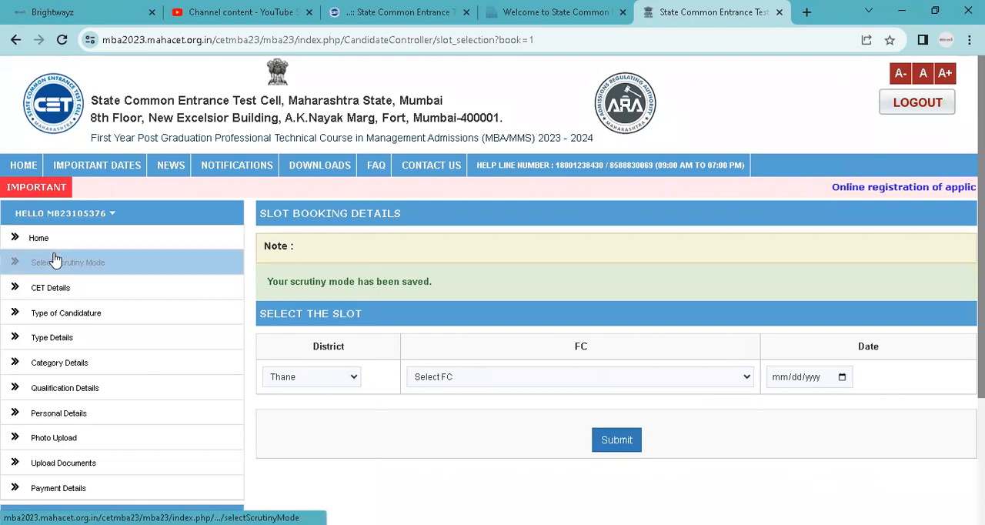
{"action": "left_click", "coordinate": [68, 261]}
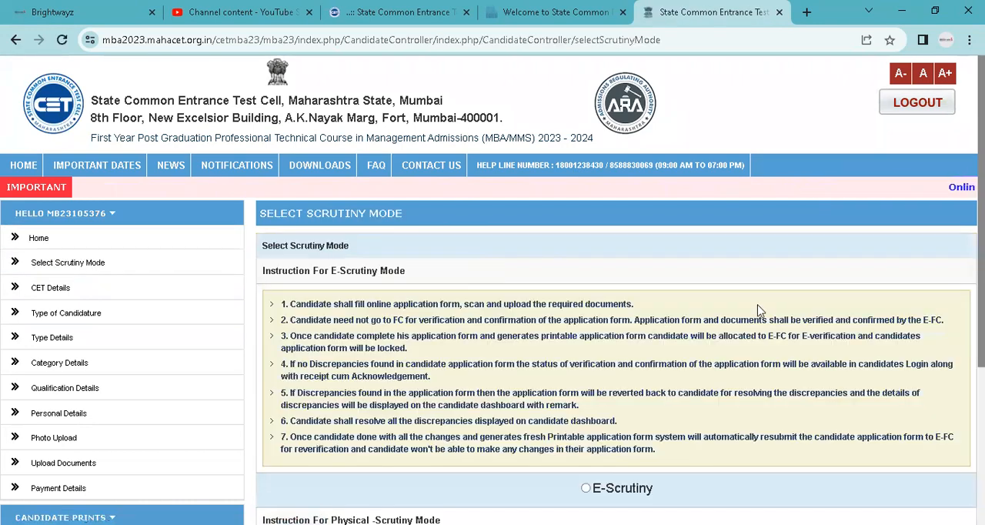
Scroll the Select Scrutiny Mode page to confirm Physical-Scrutiny is chosen
{"action": "scroll", "scroll_direction": "down", "scroll_amount": 3}
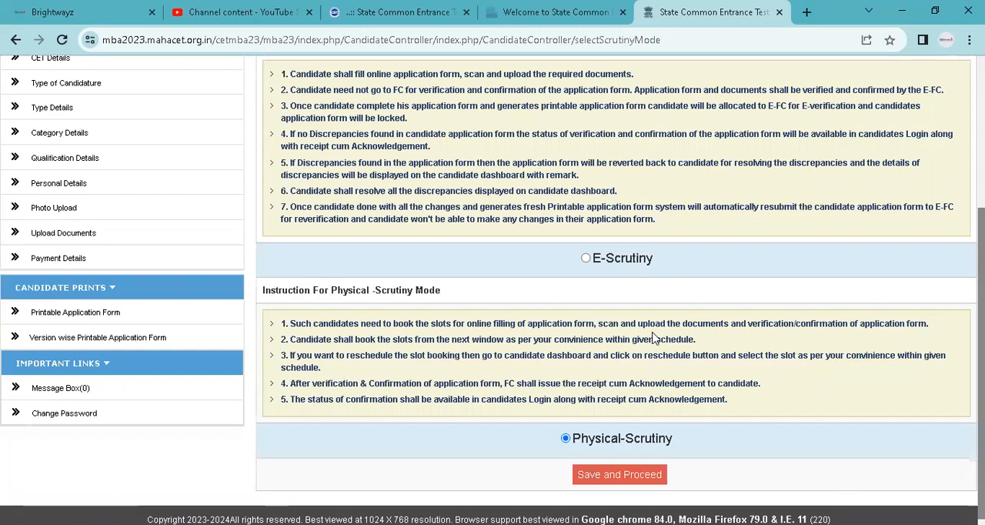
{"action": "mouse_move", "coordinate": [579, 187]}
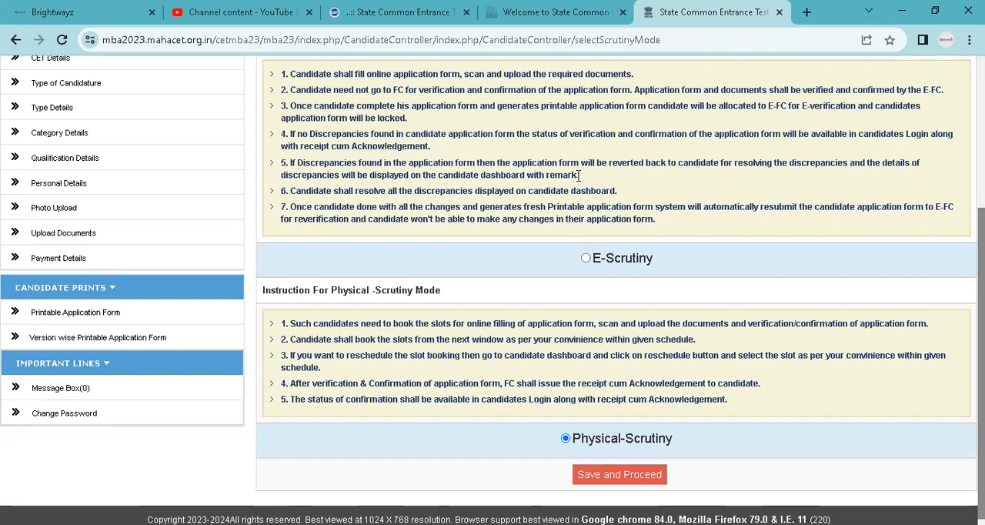
{"action": "mouse_move", "coordinate": [604, 218]}
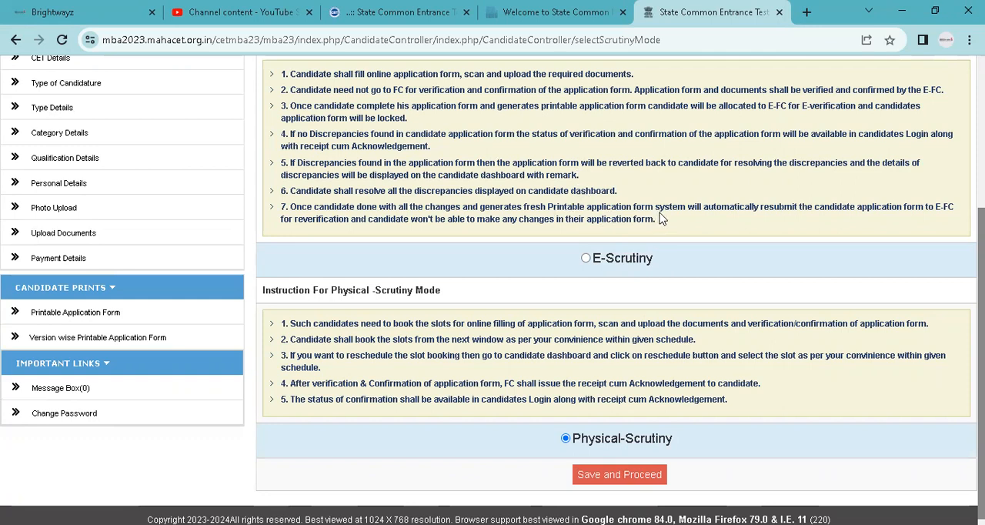
{"action": "mouse_move", "coordinate": [62, 286]}
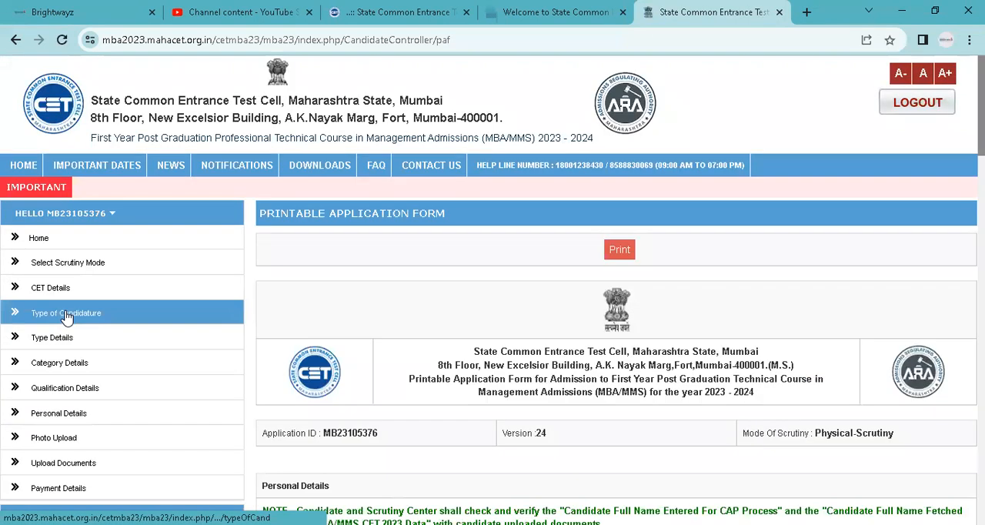
{"action": "scroll", "scroll_direction": "down", "scroll_amount": 3}
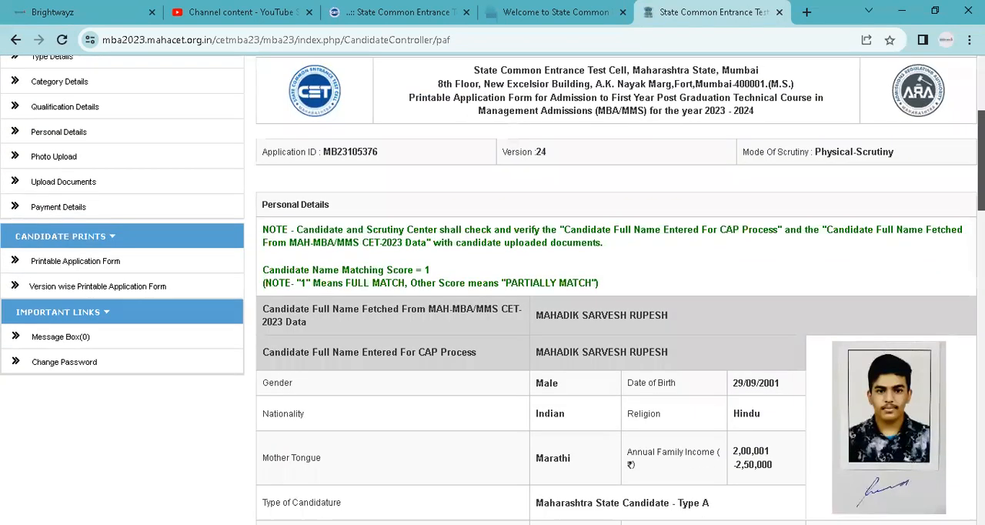
{"action": "scroll", "scroll_direction": "down", "scroll_amount": 3}
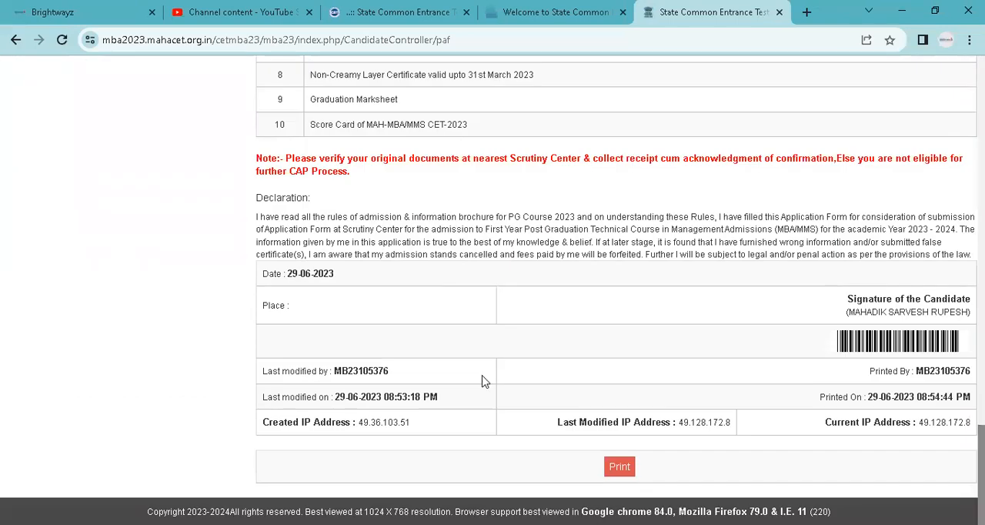
{"action": "mouse_move", "coordinate": [345, 191]}
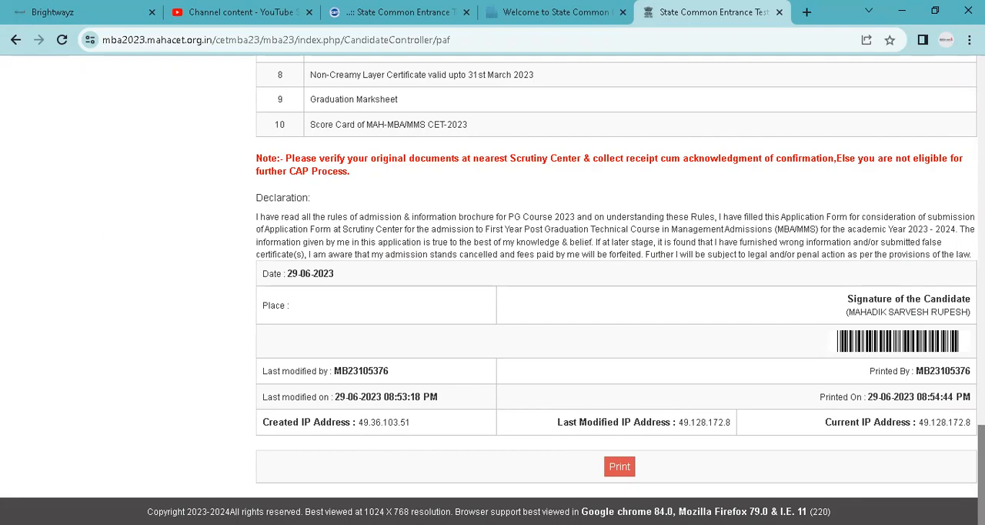
{"action": "scroll", "scroll_direction": "up", "scroll_amount": 3}
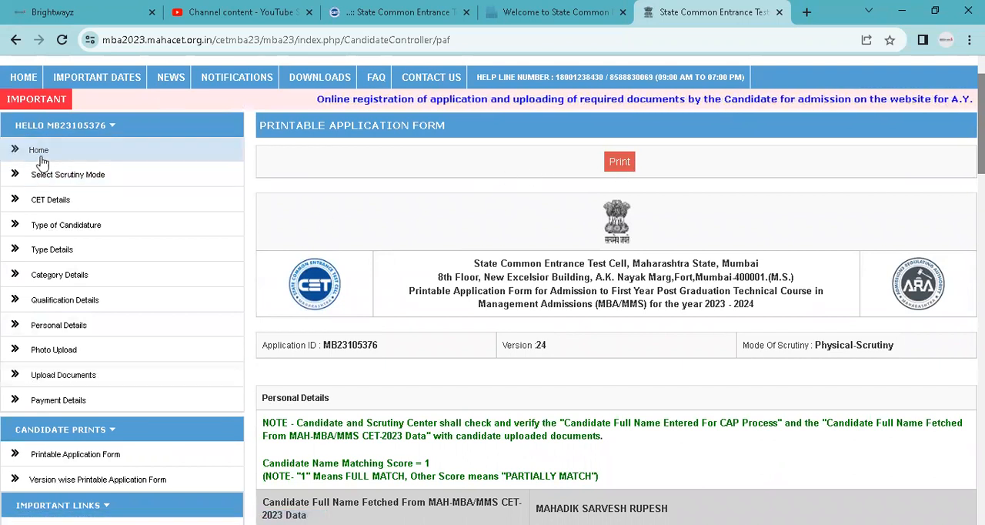
Return to Home and log out to the candidate login page
{"action": "left_click", "coordinate": [37, 149]}
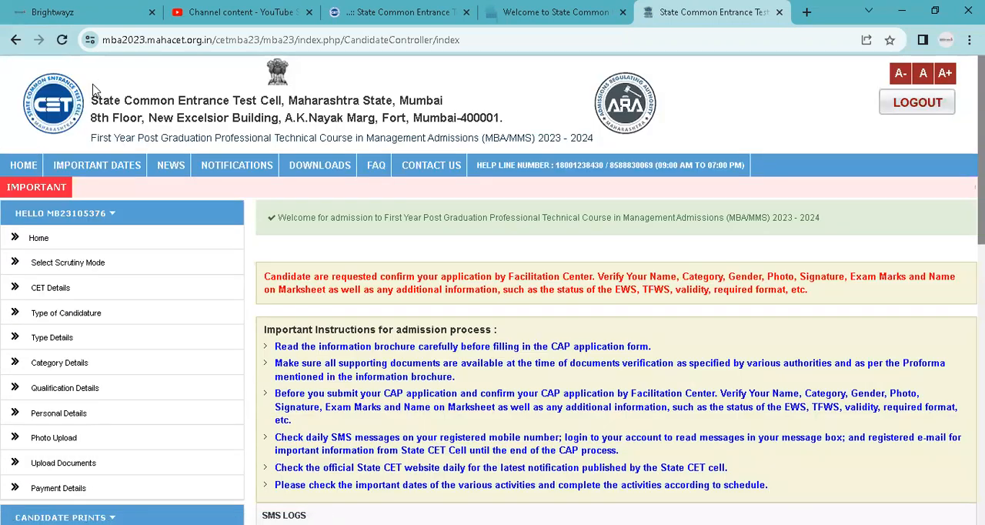
{"action": "mouse_move", "coordinate": [918, 102]}
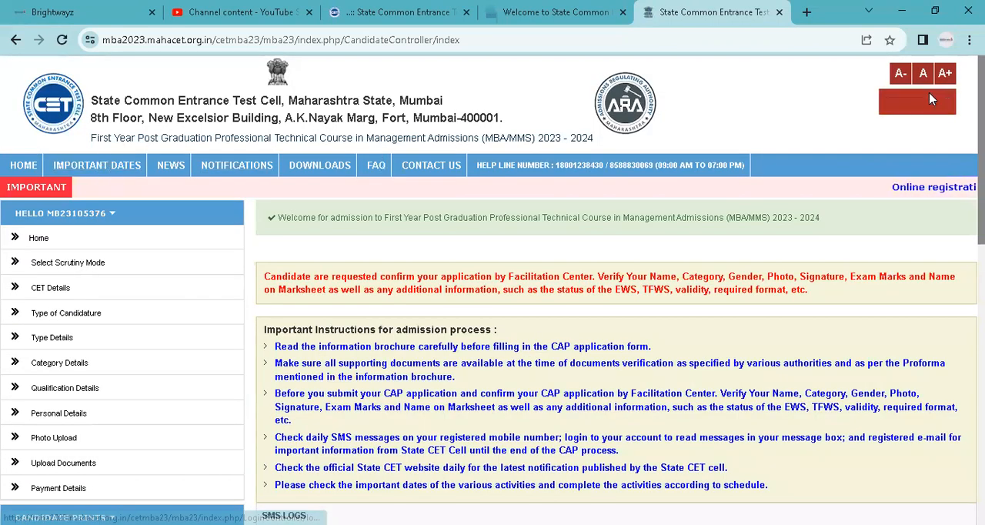
{"action": "left_click", "coordinate": [918, 101]}
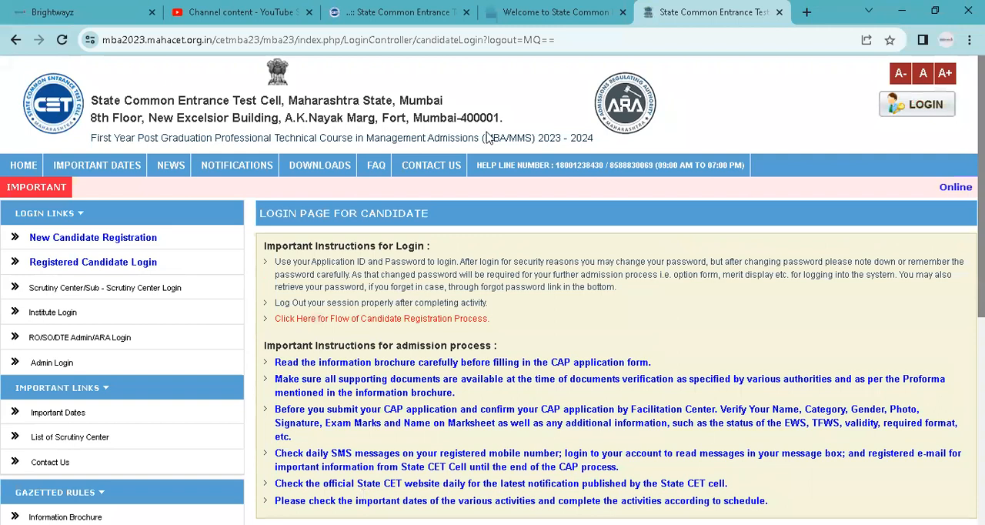
{"action": "mouse_move", "coordinate": [628, 251]}
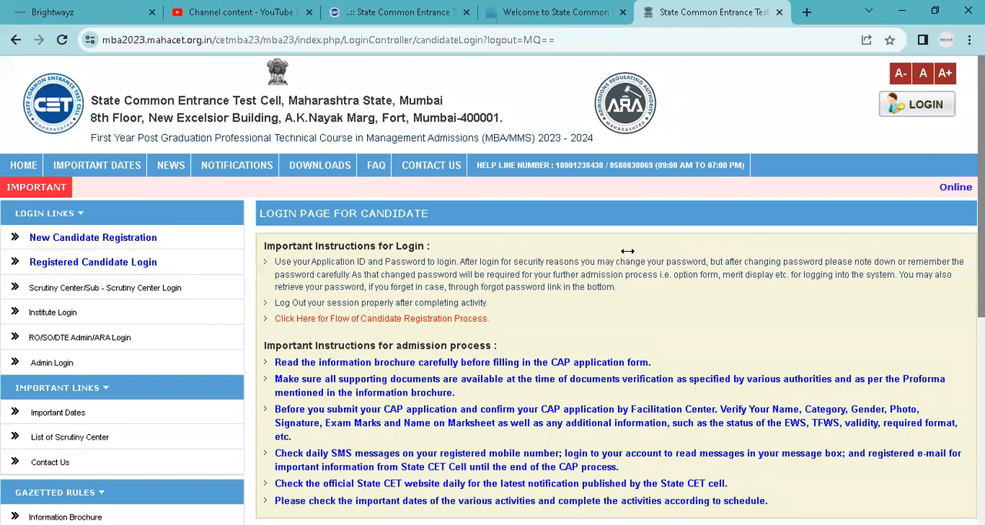